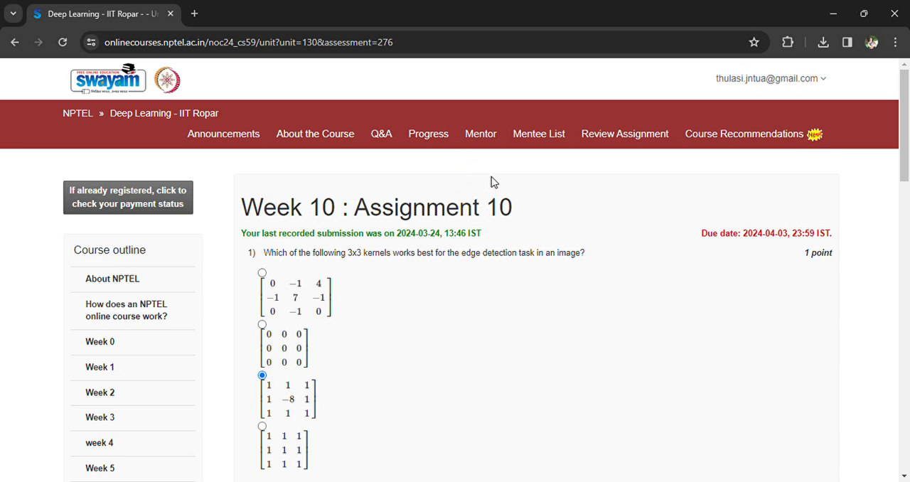
pyautogui.moveTo(321, 197)
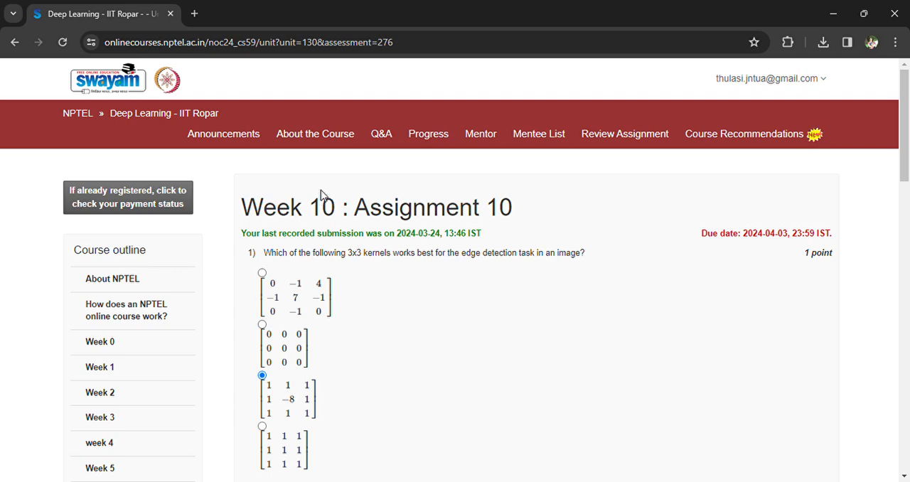
pyautogui.moveTo(342, 297)
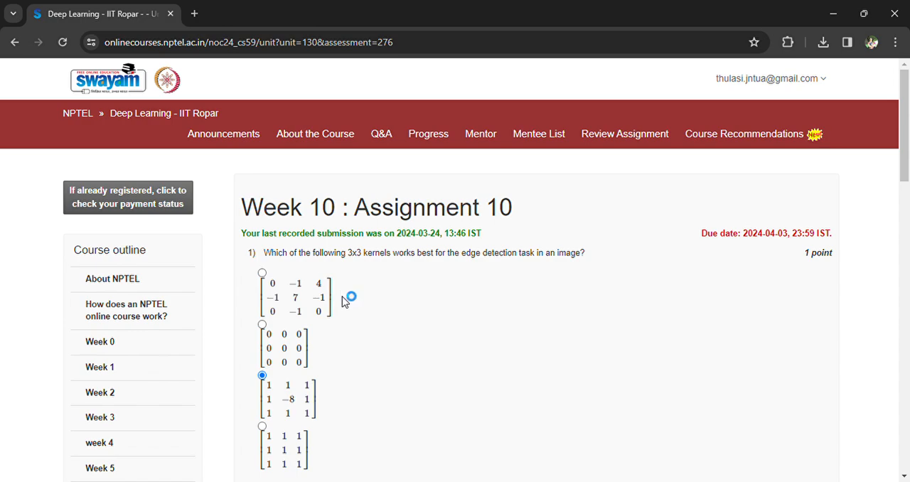
# Scroll through the Week 10 assignment questions down to the Submit Answers button
pyautogui.scroll(-3)
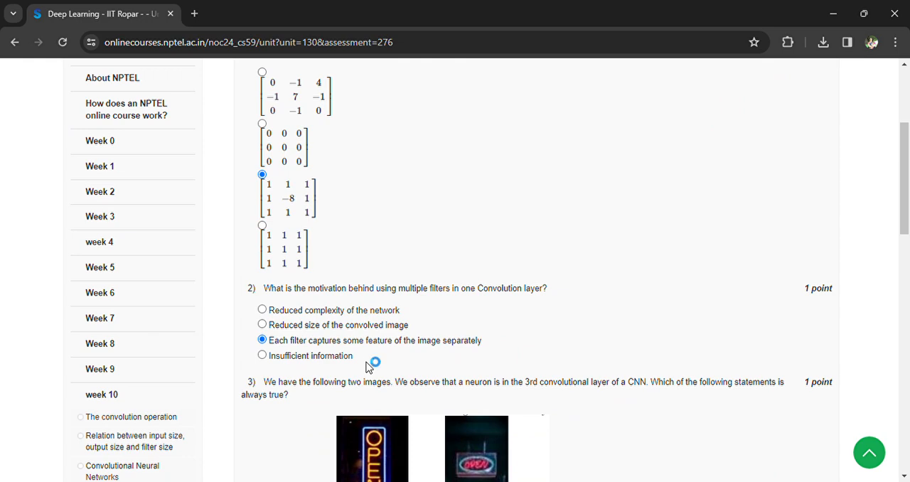
pyautogui.moveTo(352, 364)
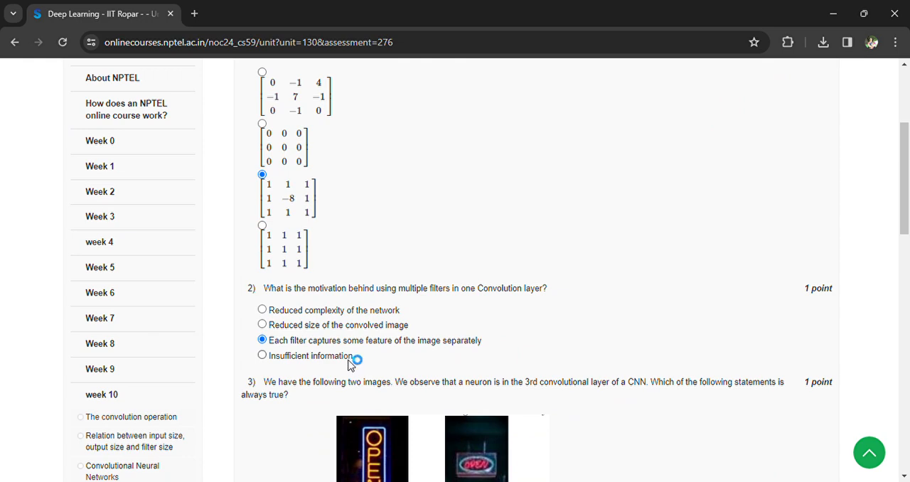
pyautogui.scroll(-3)
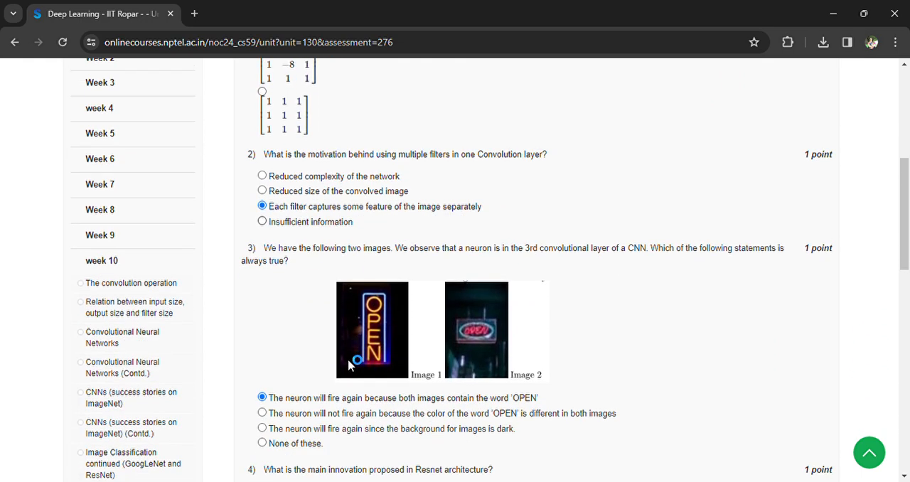
pyautogui.moveTo(349, 361)
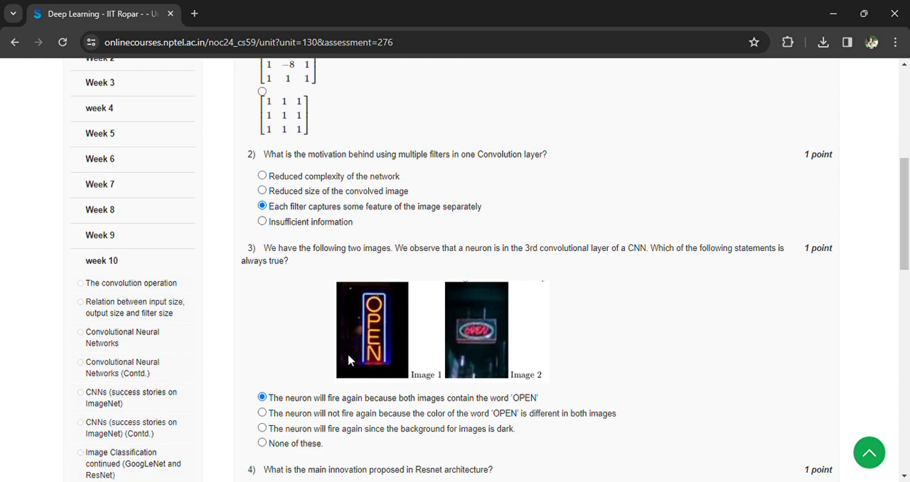
pyautogui.moveTo(615, 294)
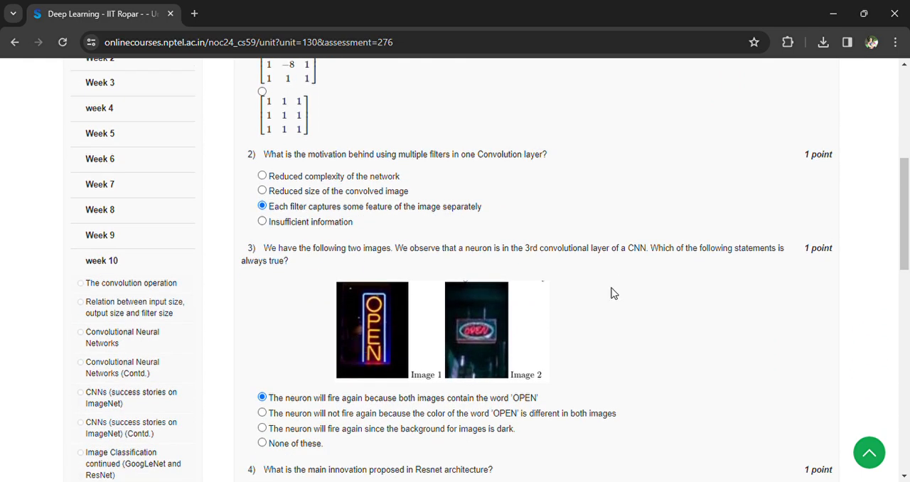
pyautogui.moveTo(312, 285)
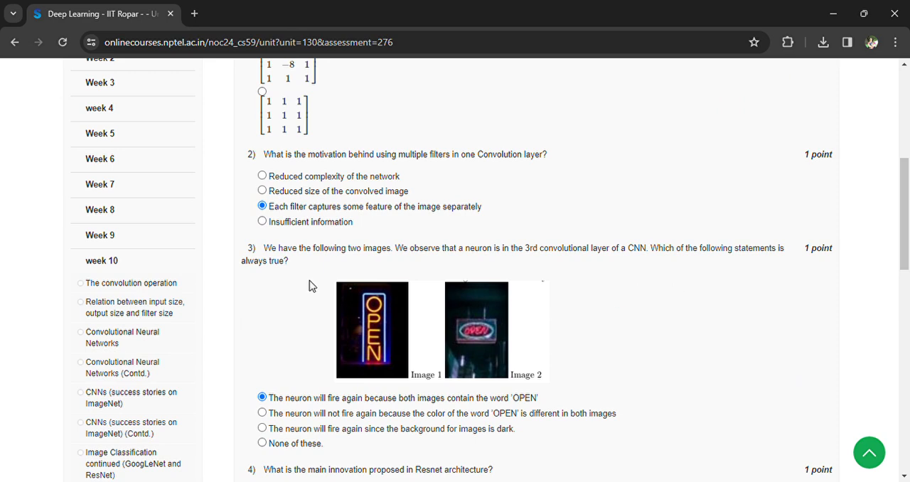
pyautogui.moveTo(388, 416)
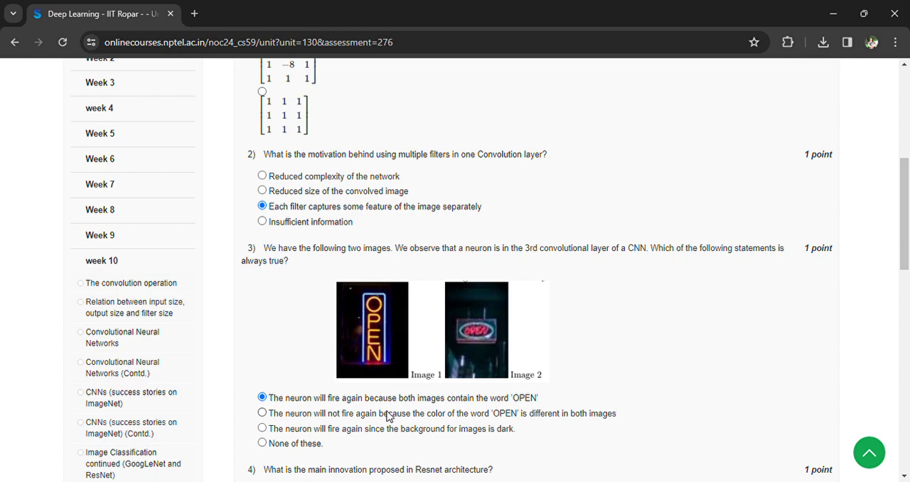
pyautogui.moveTo(486, 417)
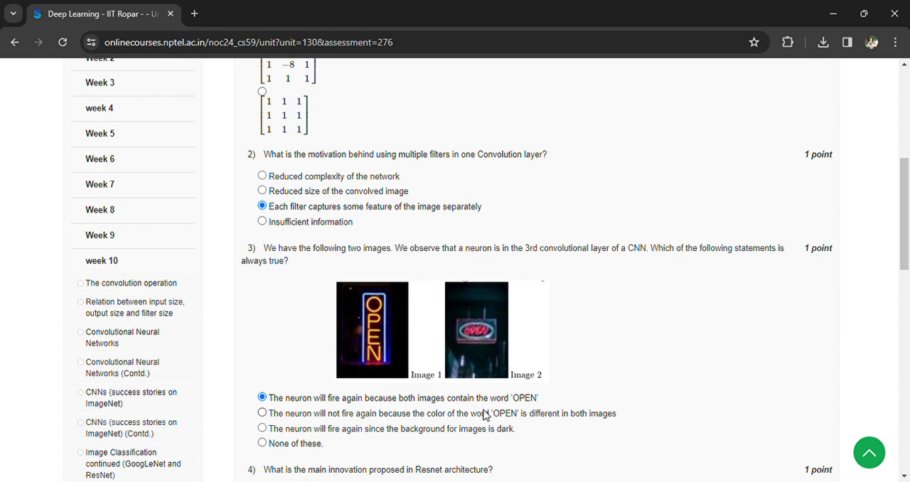
pyautogui.scroll(-3)
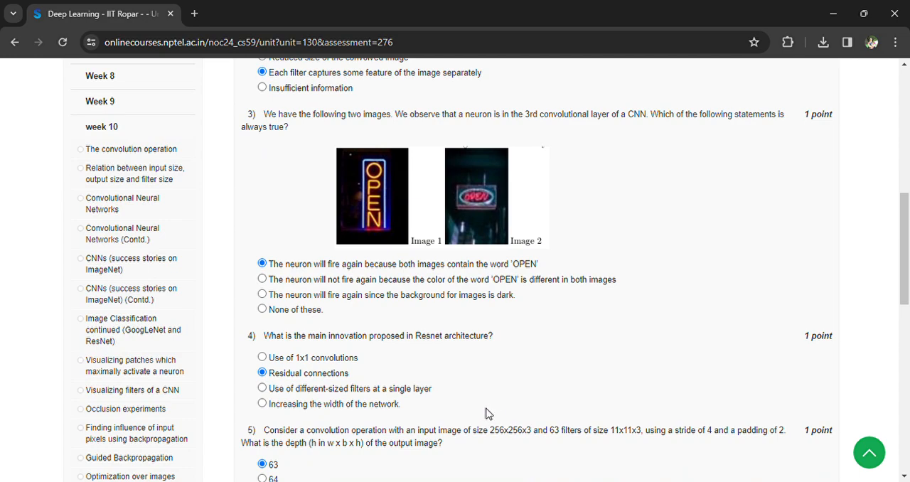
pyautogui.scroll(-3)
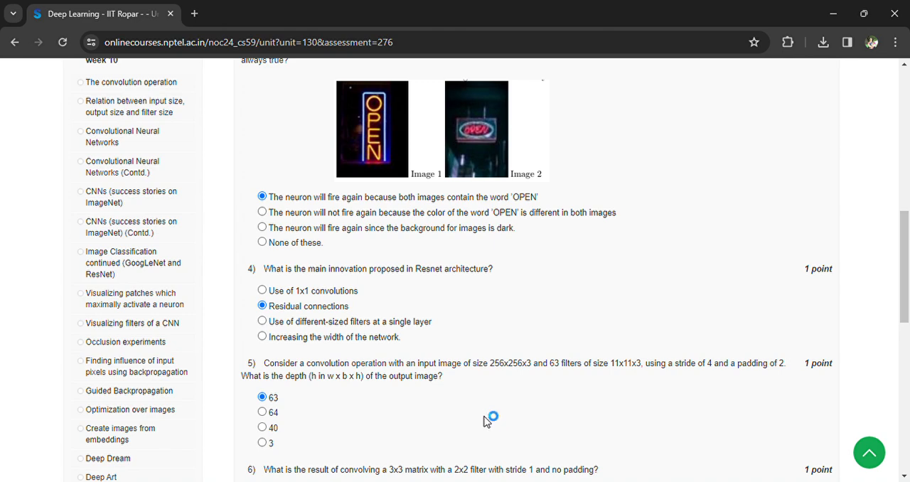
pyautogui.moveTo(533, 390)
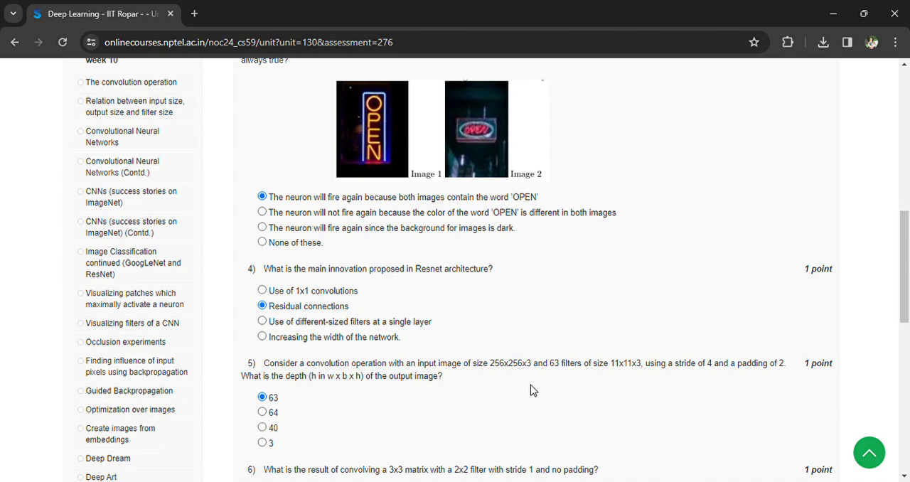
pyautogui.scroll(-3)
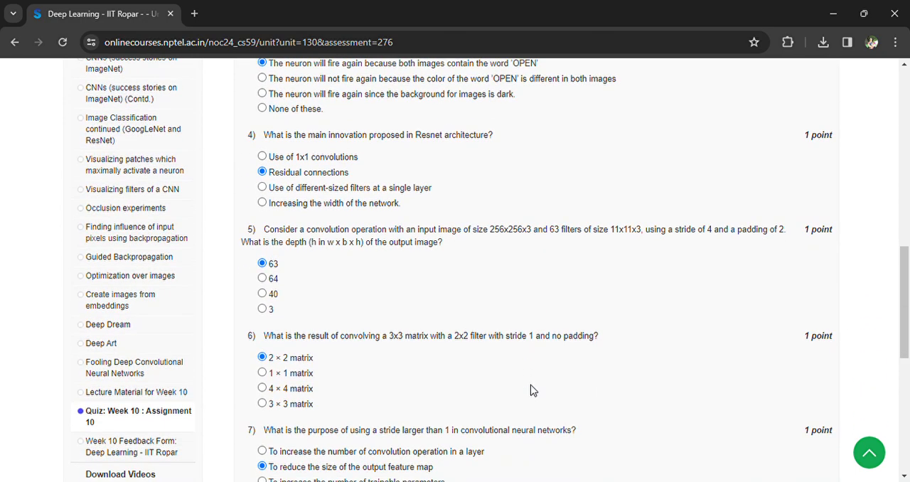
pyautogui.scroll(-3)
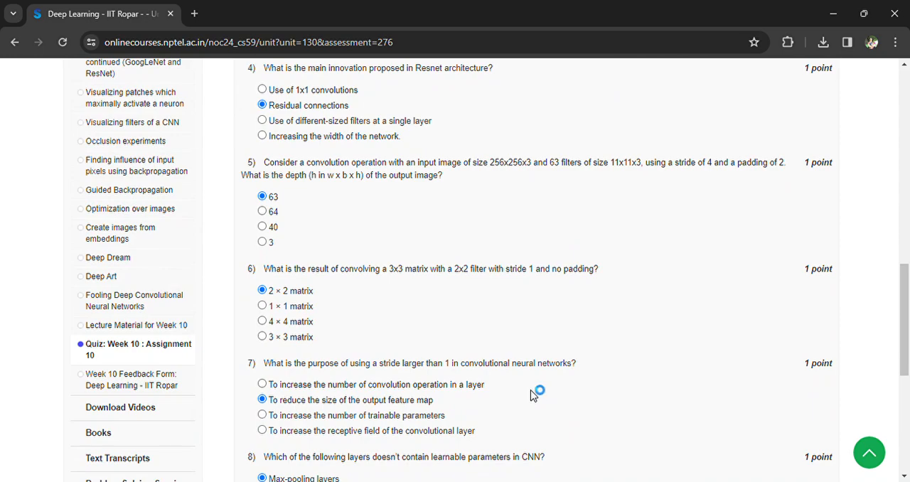
pyautogui.scroll(-3)
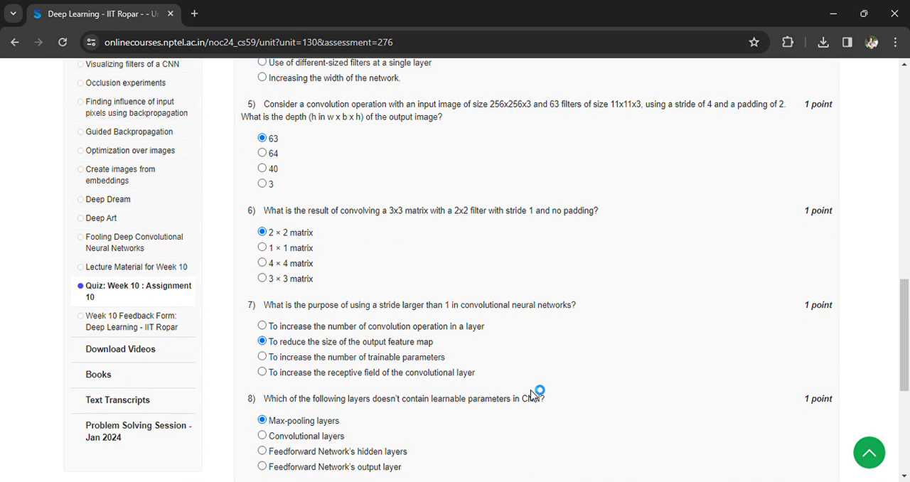
pyautogui.scroll(-3)
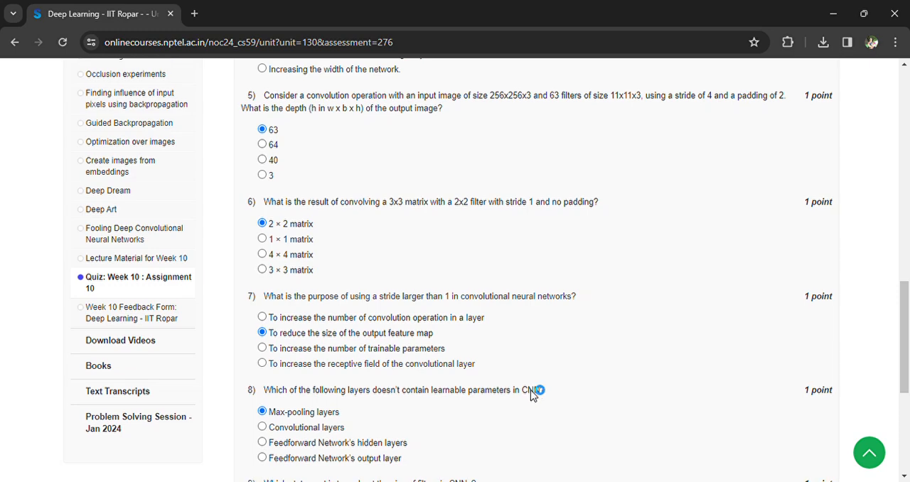
pyautogui.scroll(-3)
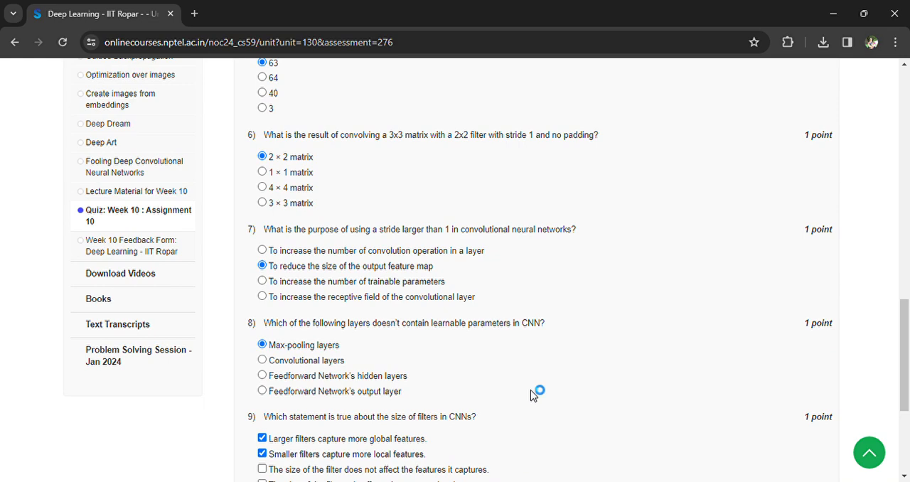
pyautogui.scroll(-3)
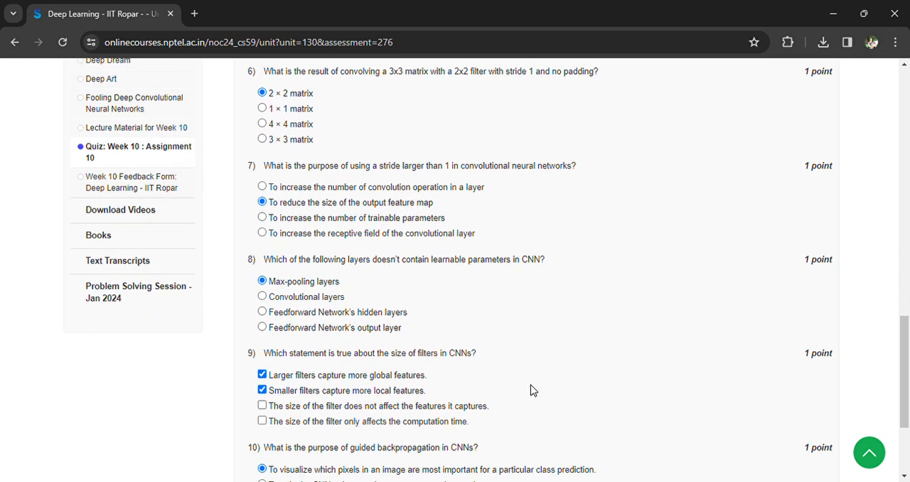
pyautogui.scroll(3)
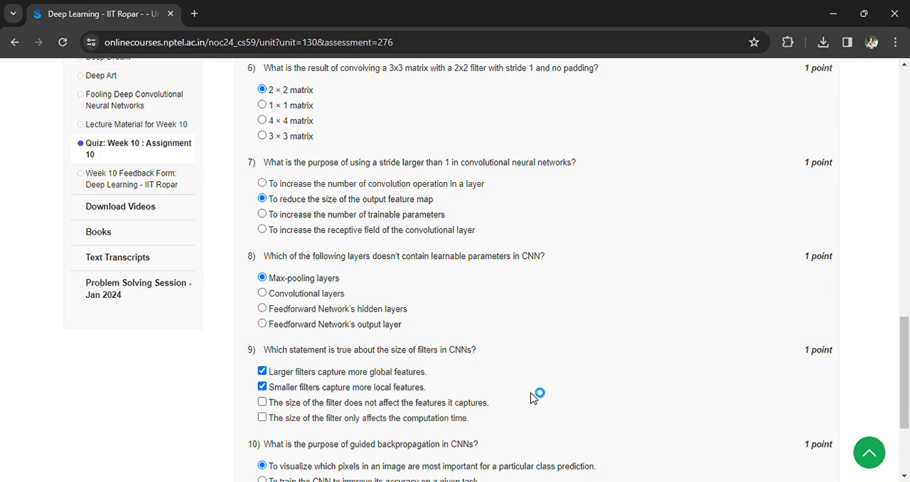
pyautogui.scroll(-3)
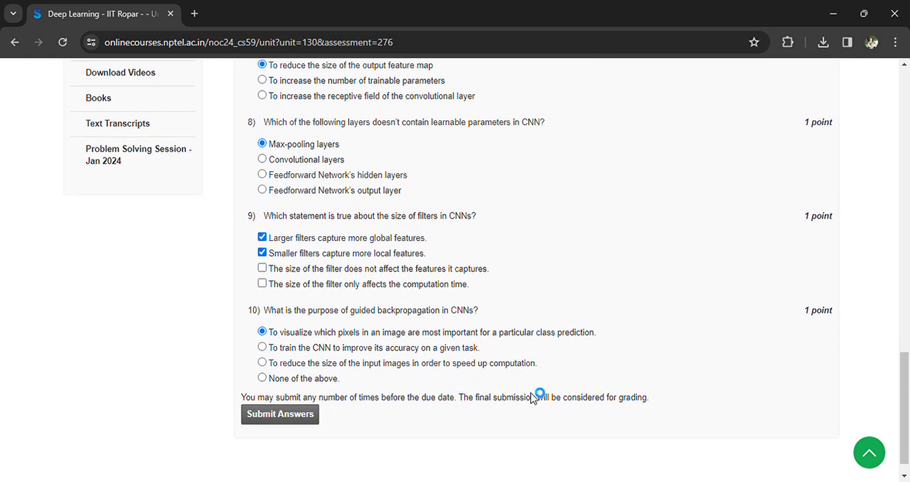
pyautogui.moveTo(389, 341)
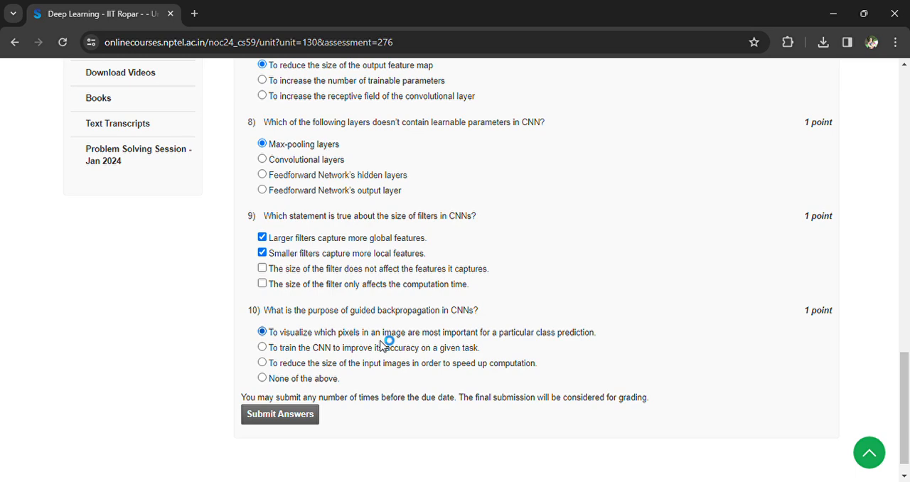
pyautogui.moveTo(313, 348)
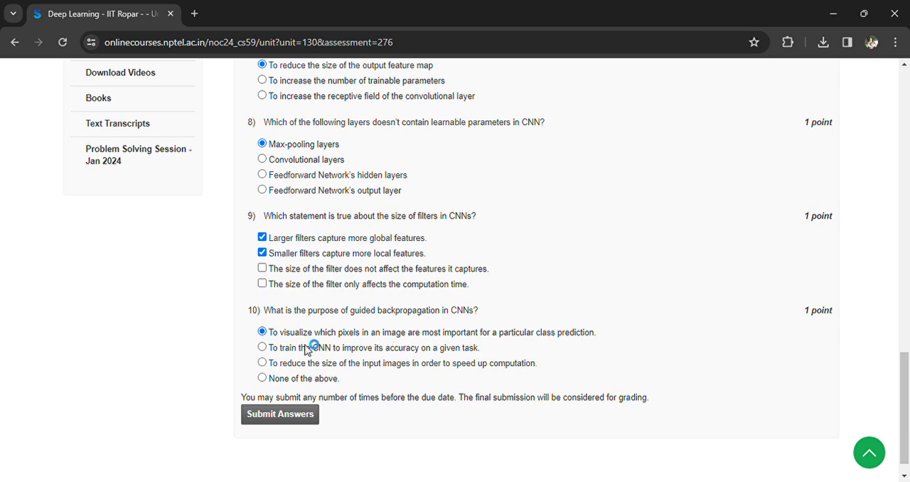
pyautogui.moveTo(523, 352)
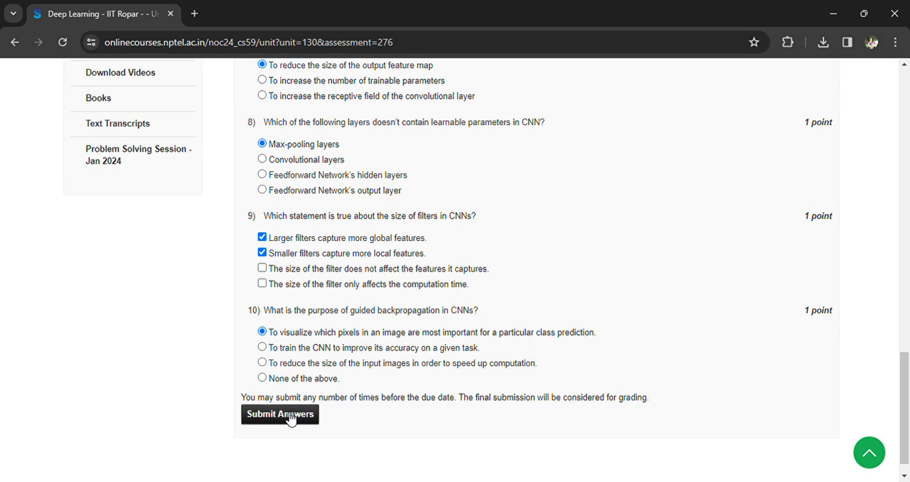
# Submit Assignment 10 and close the 'Thank You!!' confirmation popup
pyautogui.click(279, 414)
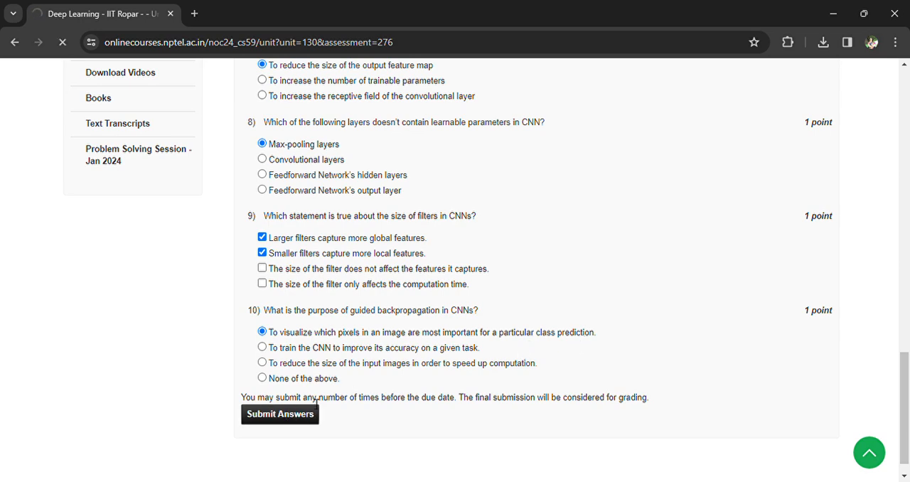
pyautogui.click(280, 414)
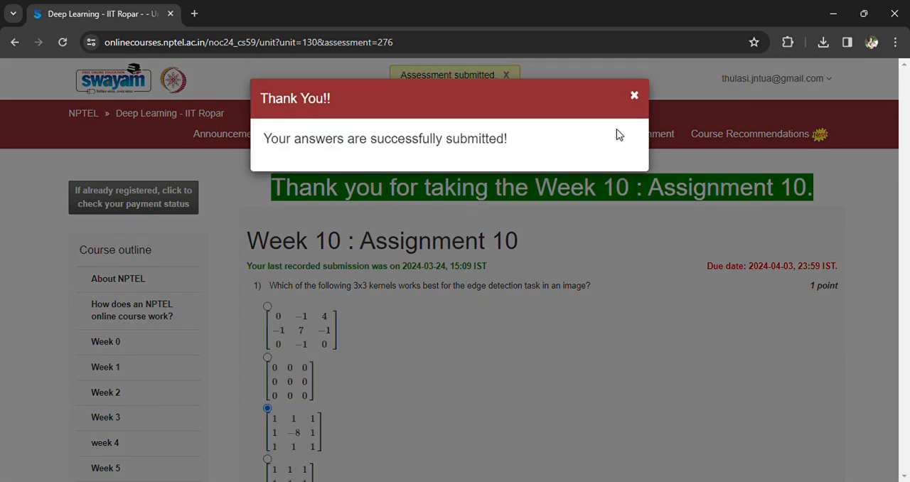
pyautogui.click(635, 95)
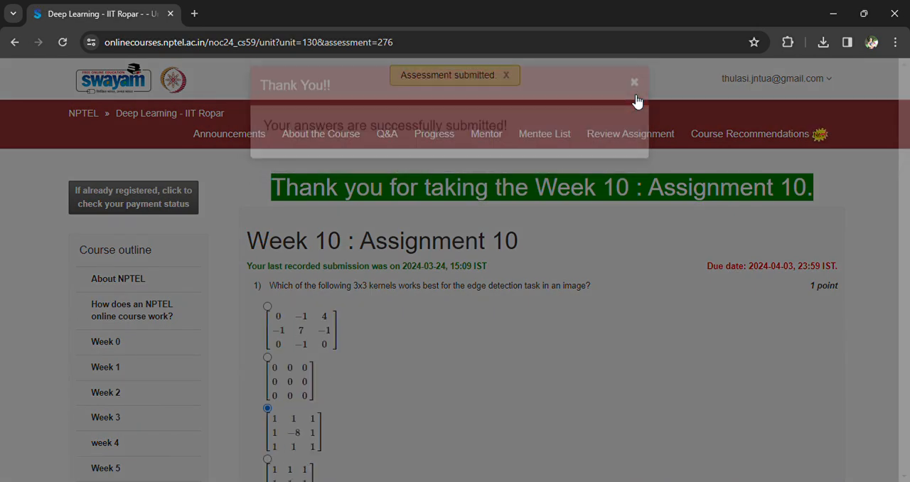
pyautogui.click(633, 82)
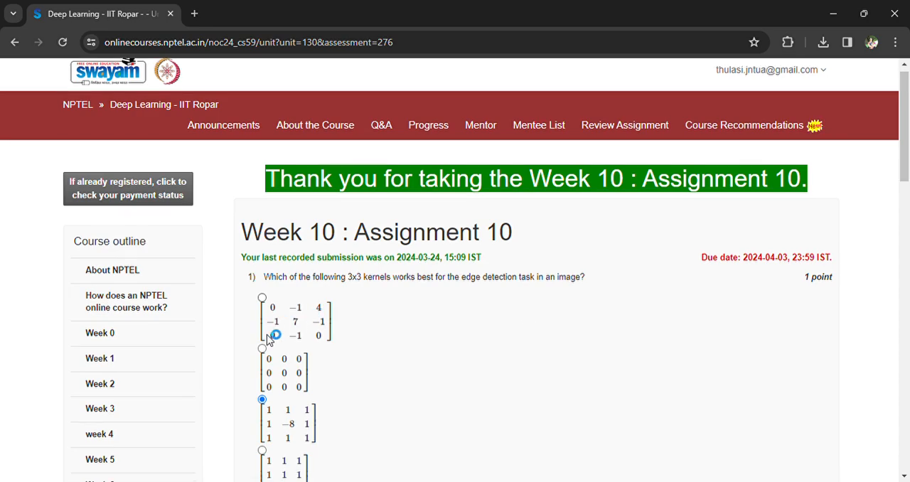
pyautogui.scroll(-3)
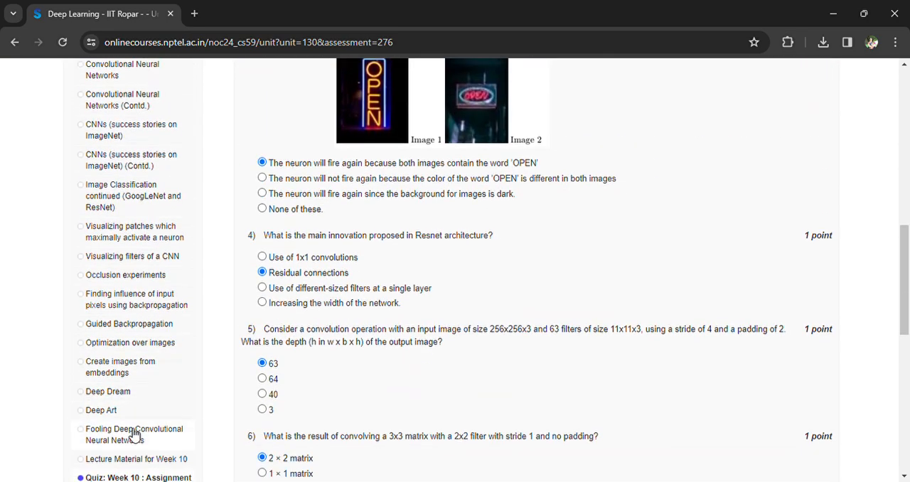
pyautogui.scroll(-3)
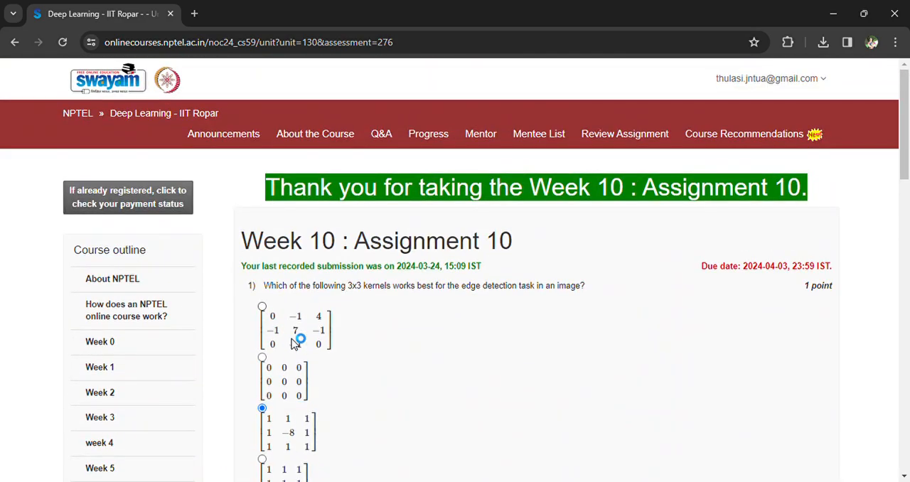
pyautogui.moveTo(359, 332)
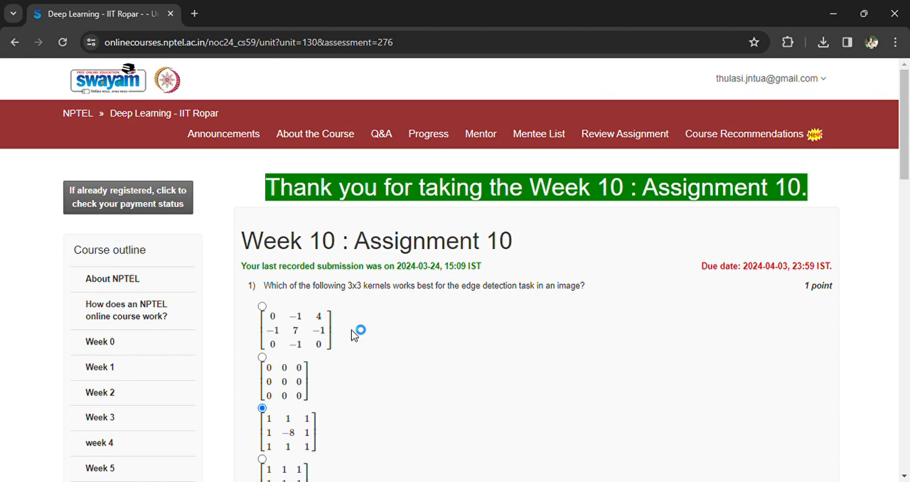
pyautogui.moveTo(822, 139)
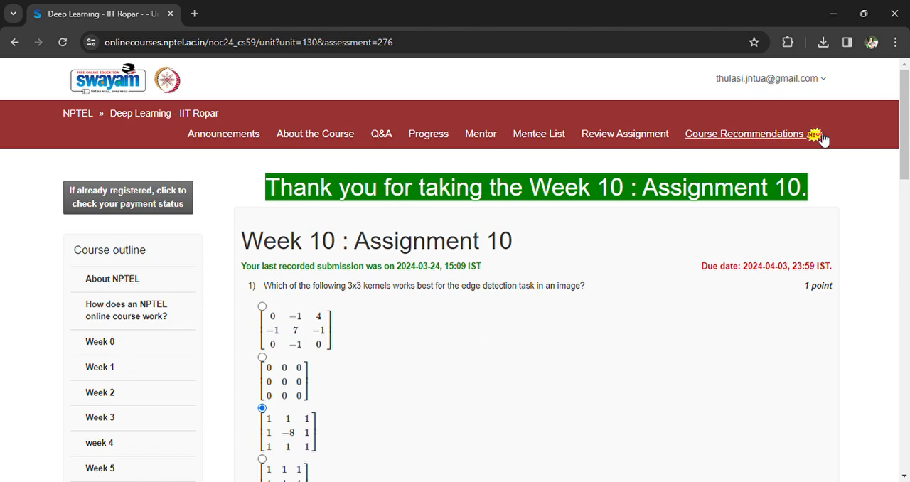